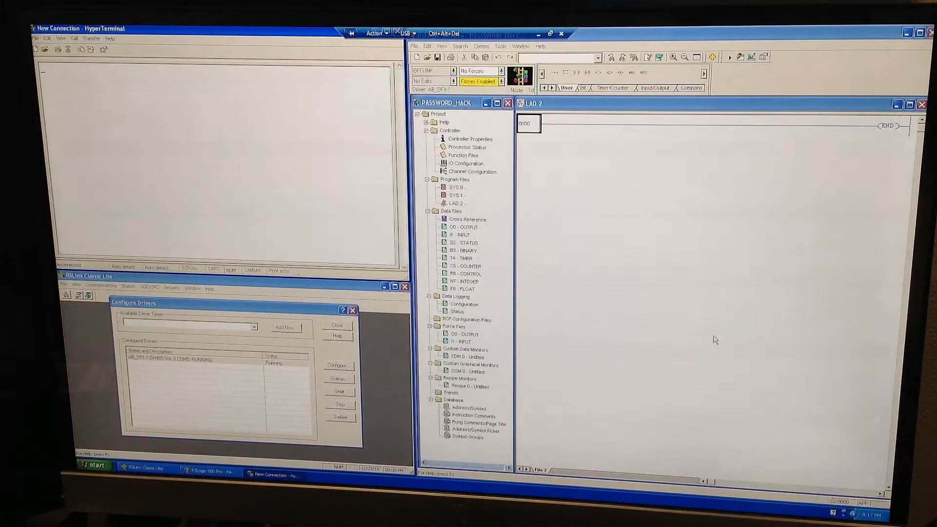
{"action": "mouse_move", "coordinate": [696, 339]}
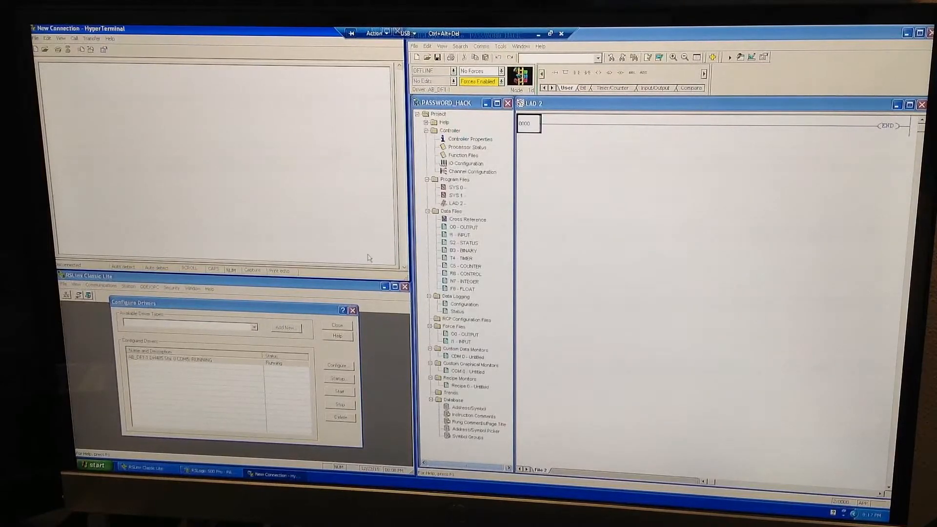
{"action": "mouse_move", "coordinate": [878, 29]}
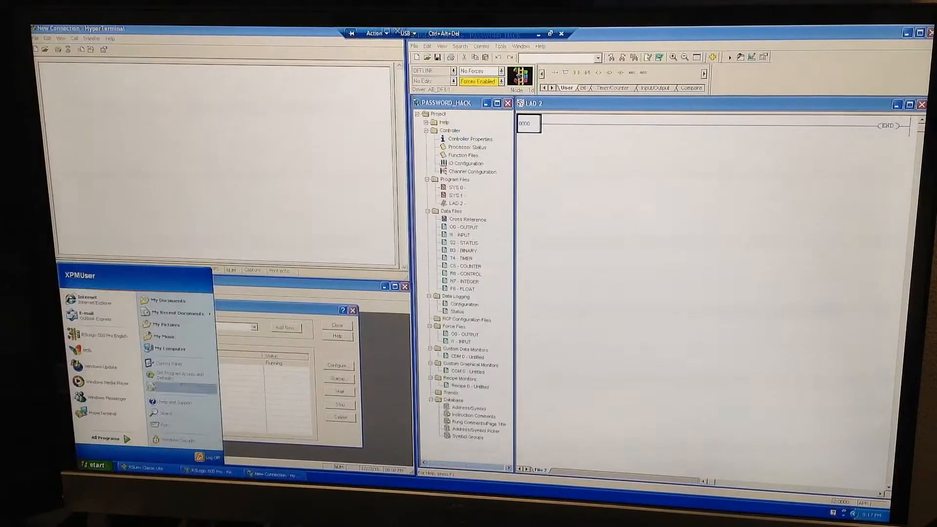
{"action": "mouse_move", "coordinate": [169, 348]}
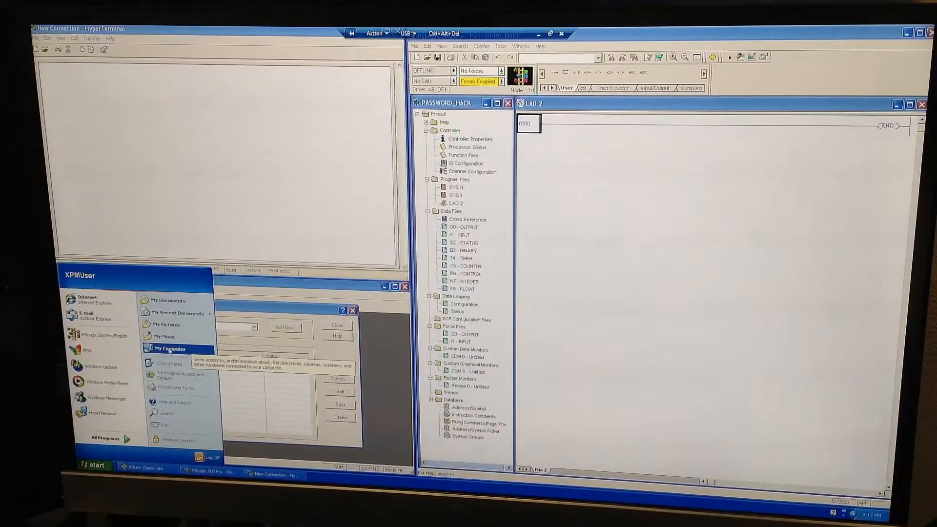
Step: In Device Manager, check the RS-232 Isolated Port (COM5) settings, confirming 19200 baud
{"action": "left_click", "coordinate": [170, 349]}
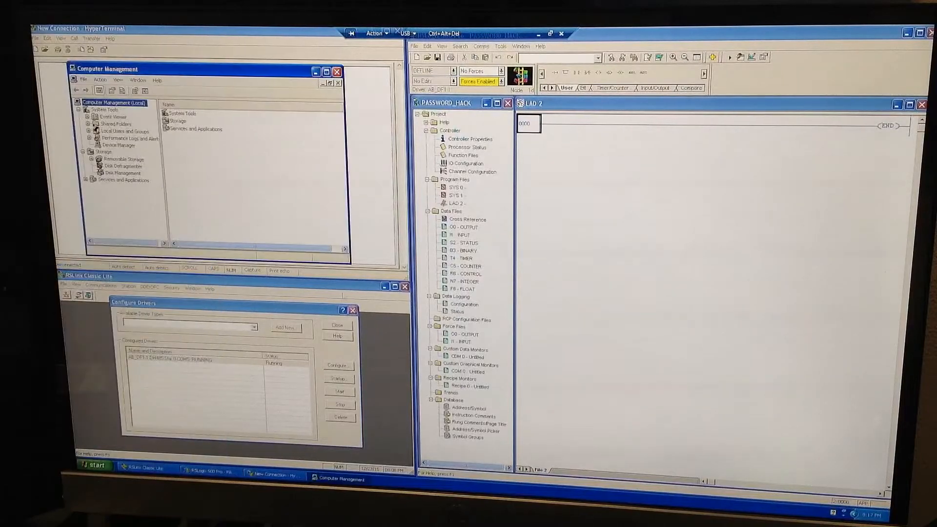
{"action": "left_click", "coordinate": [119, 145]}
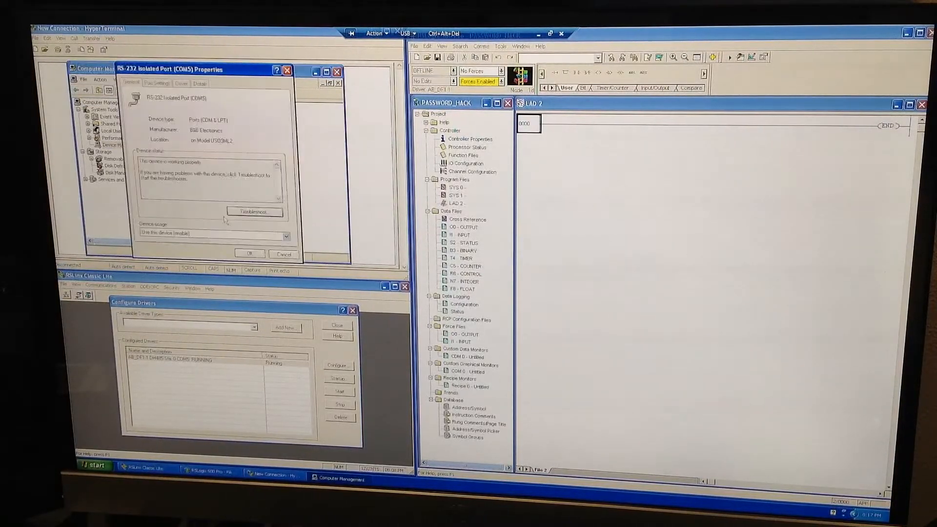
{"action": "left_click", "coordinate": [157, 83]}
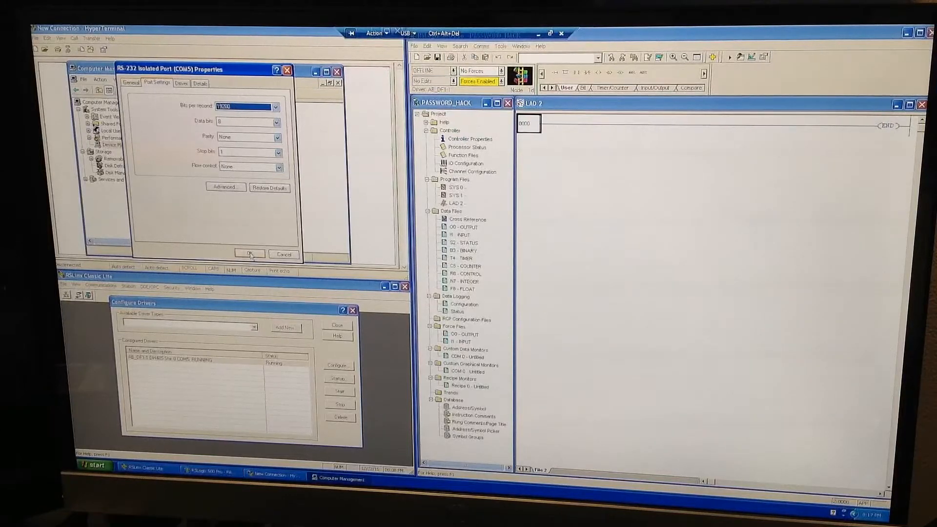
{"action": "left_click", "coordinate": [250, 254]}
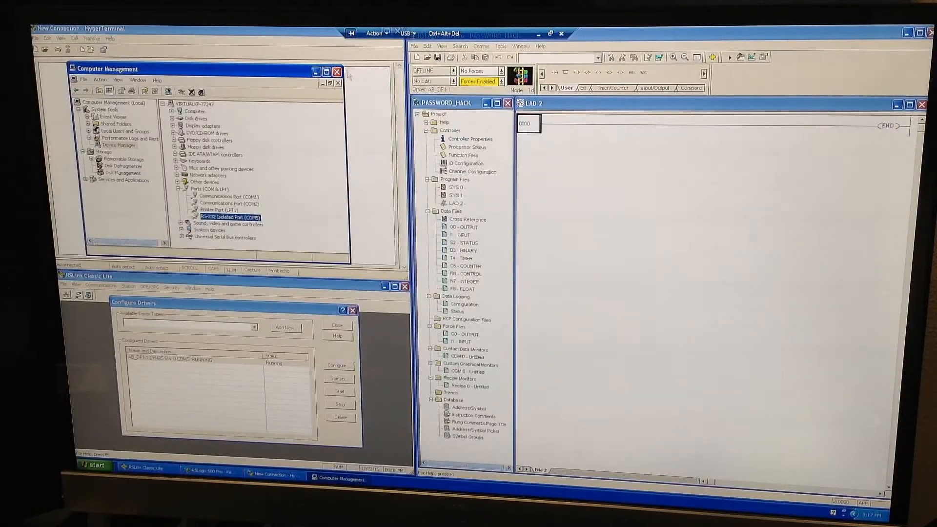
Step: Review the AB_DF1-1 driver configuration in RSLinx, confirming COM5 at 19200 baud
{"action": "left_click", "coordinate": [338, 72]}
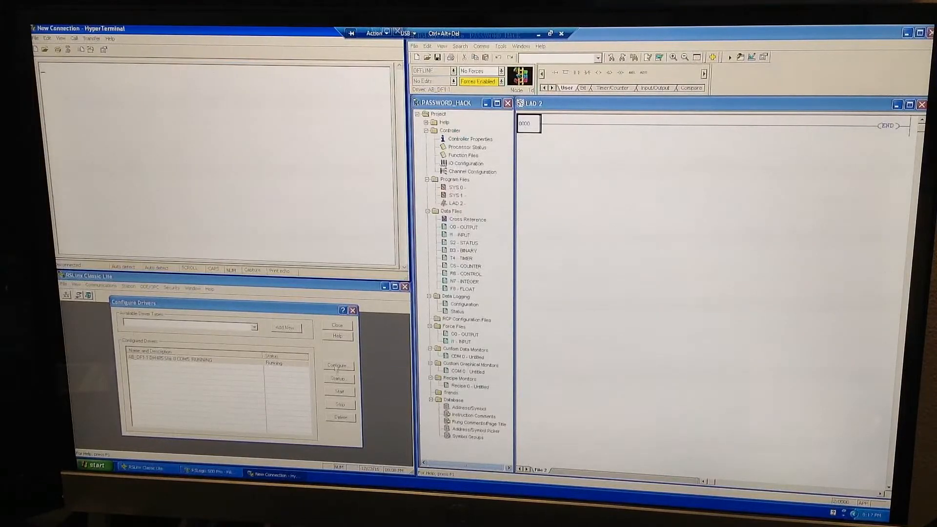
{"action": "left_click", "coordinate": [336, 366]}
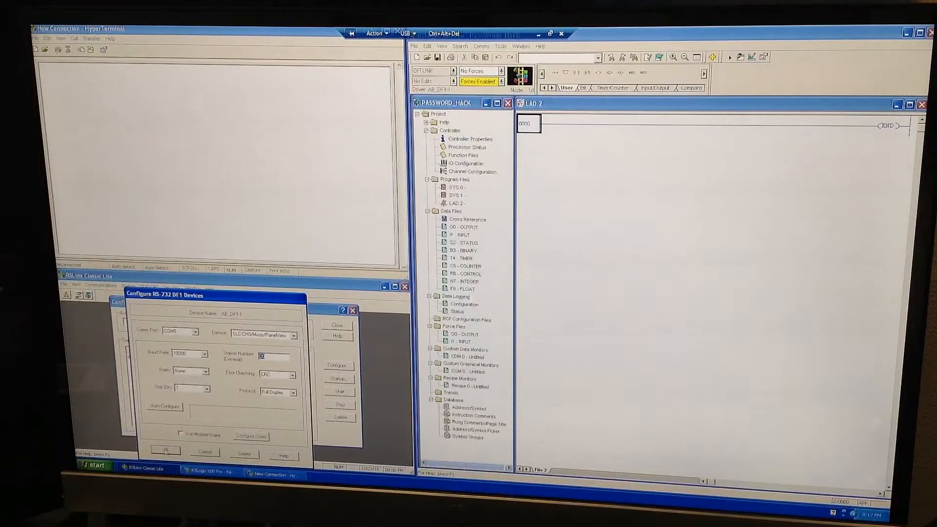
{"action": "left_click", "coordinate": [165, 450]}
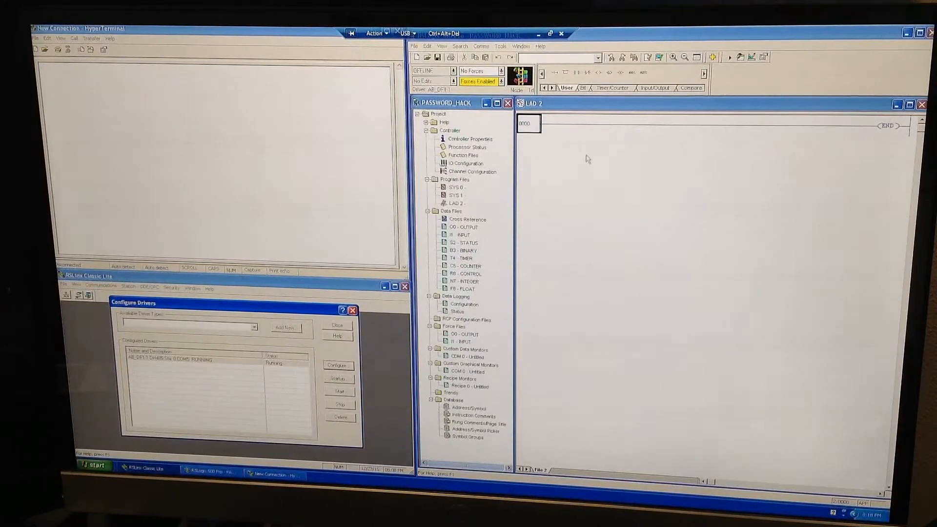
{"action": "mouse_move", "coordinate": [561, 122]}
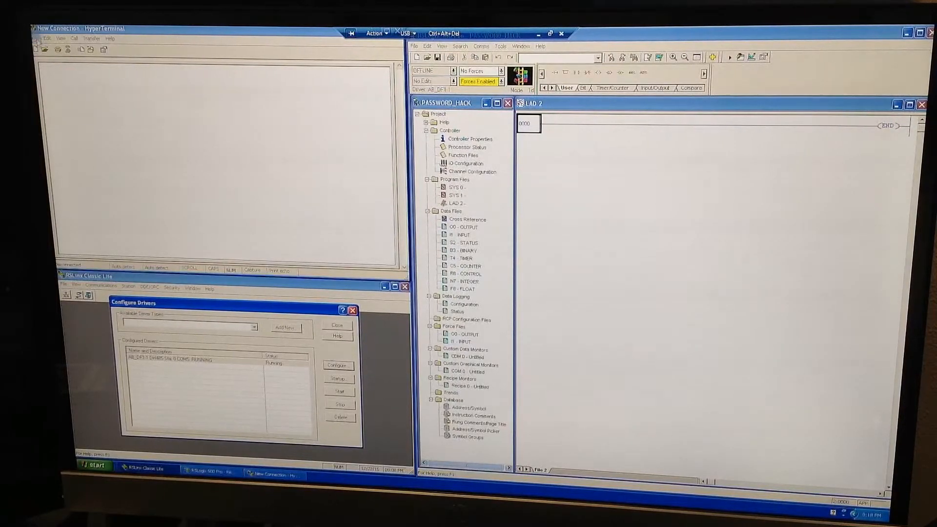
Step: Create a new HyperTerminal connection named 'micro' on COM1
{"action": "left_click", "coordinate": [41, 38]}
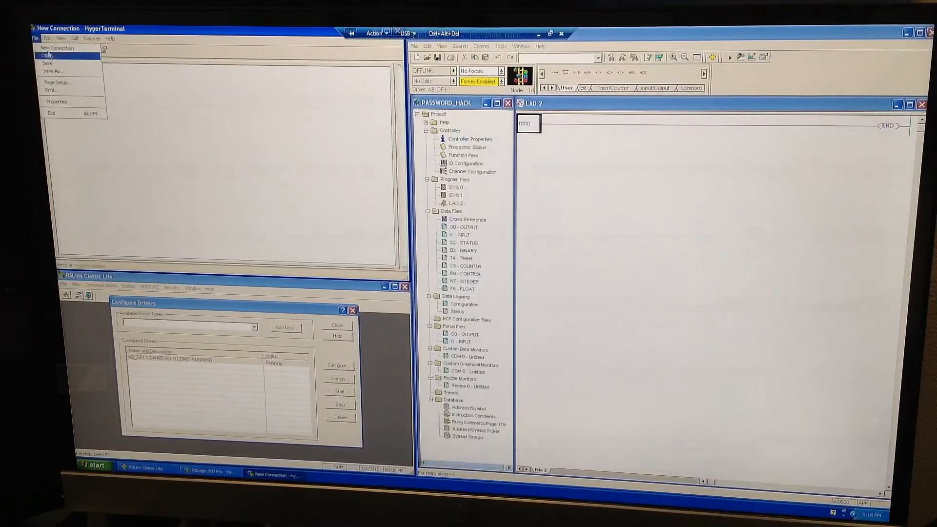
{"action": "left_click", "coordinate": [58, 48]}
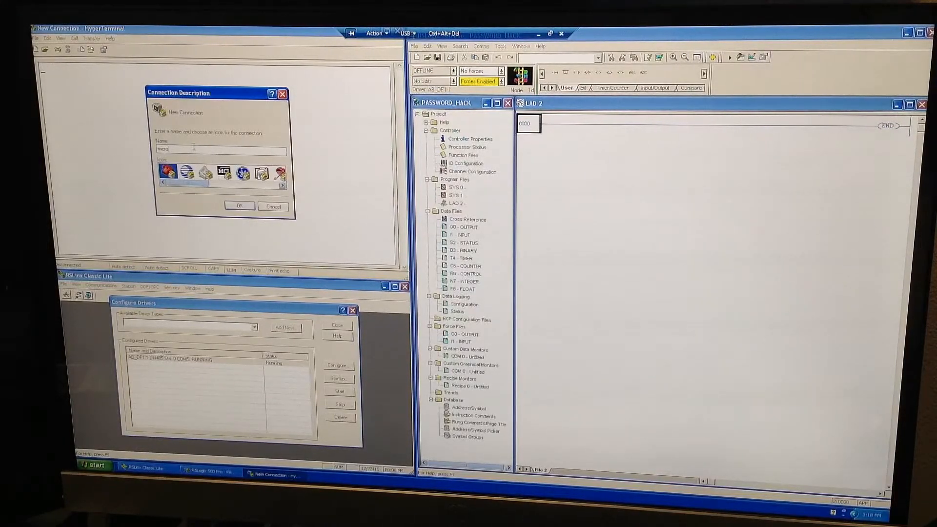
{"action": "left_click", "coordinate": [239, 206]}
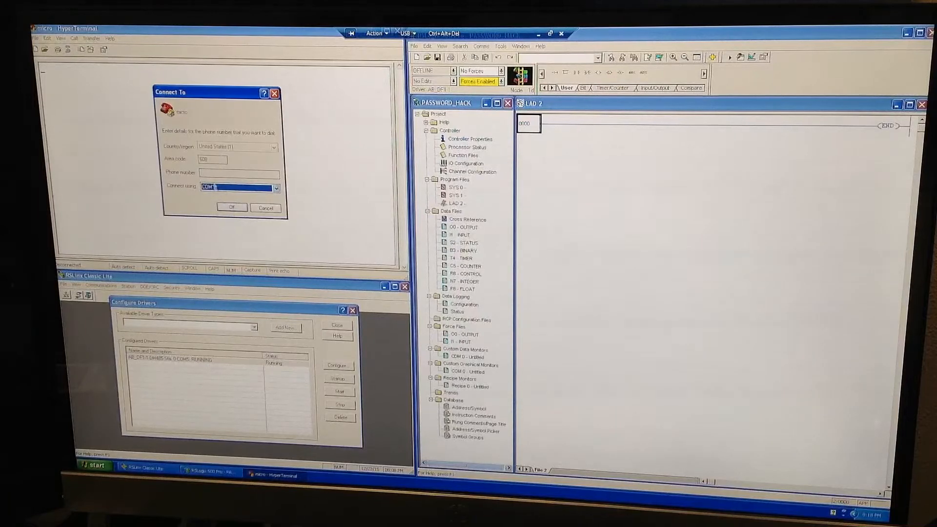
{"action": "left_click", "coordinate": [232, 208]}
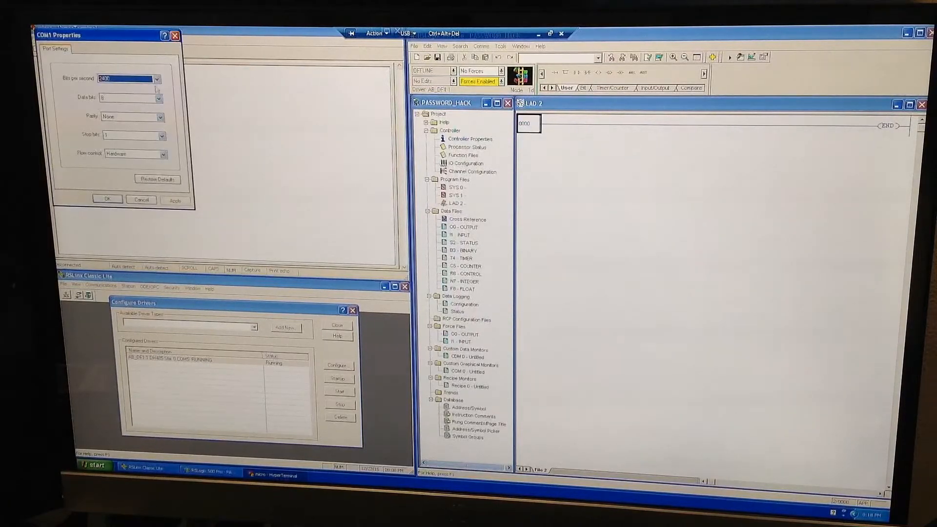
Step: Set the connection to 19200 bits per second and choose its flow control setting
{"action": "left_click", "coordinate": [157, 78]}
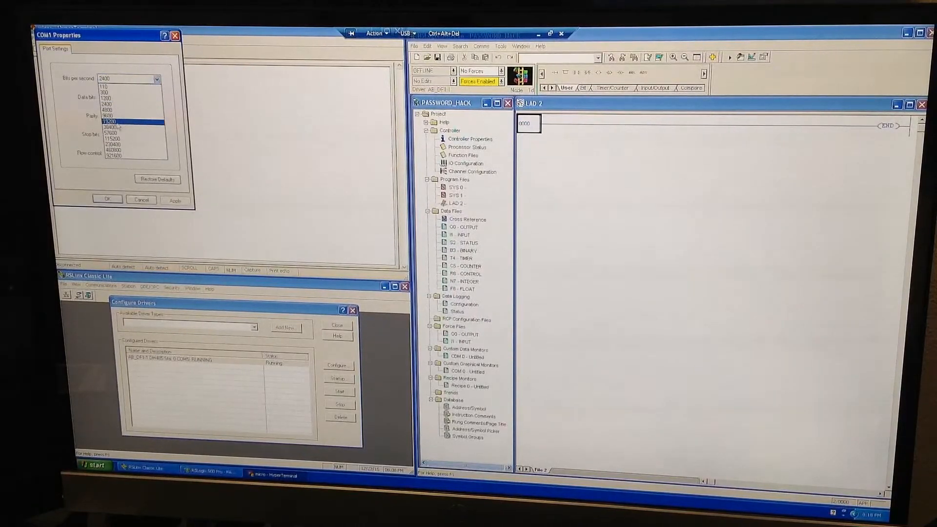
{"action": "left_click", "coordinate": [111, 122]}
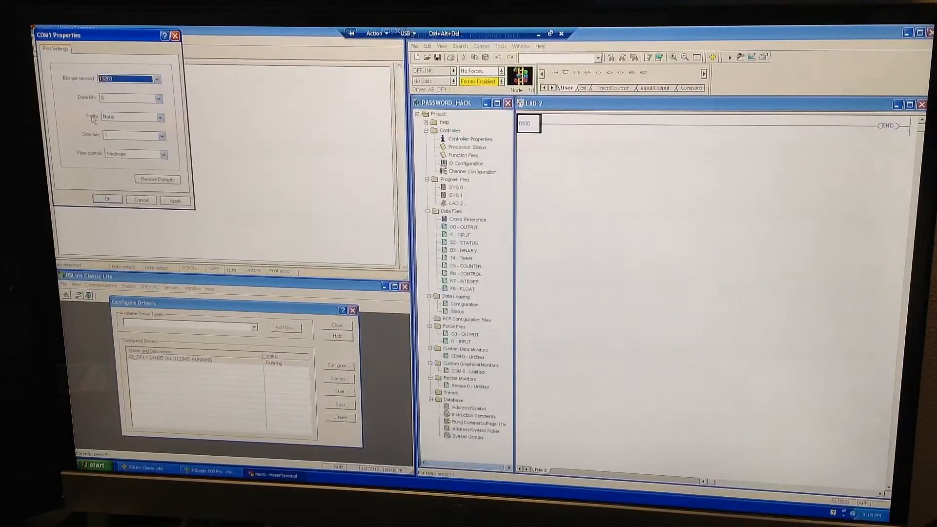
{"action": "left_click", "coordinate": [160, 154]}
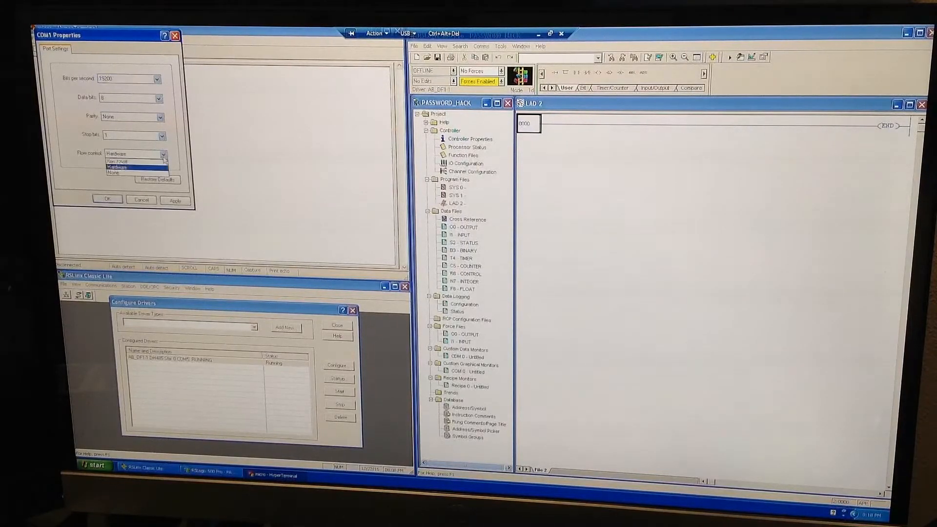
{"action": "left_click", "coordinate": [112, 174]}
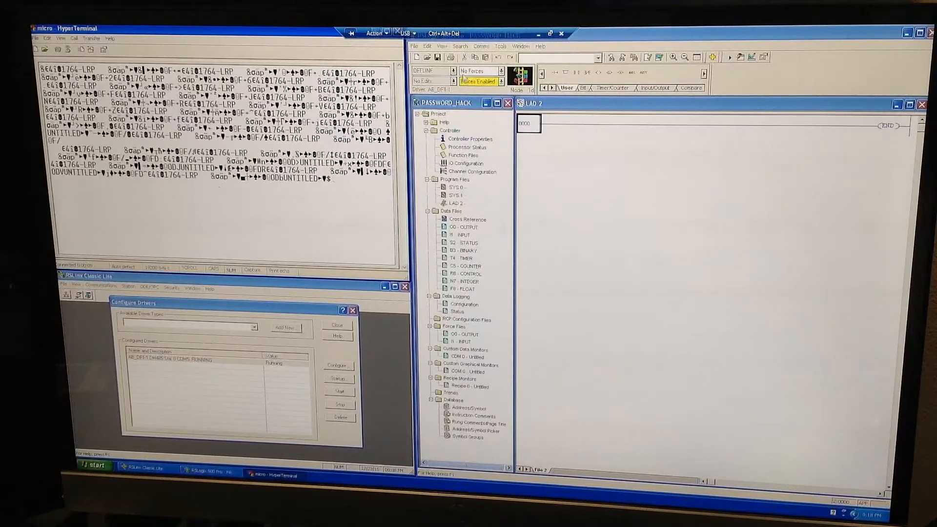
Step: Go online with the MicroLogix using the sniffed password, reaching Remote Run
{"action": "left_click", "coordinate": [431, 70]}
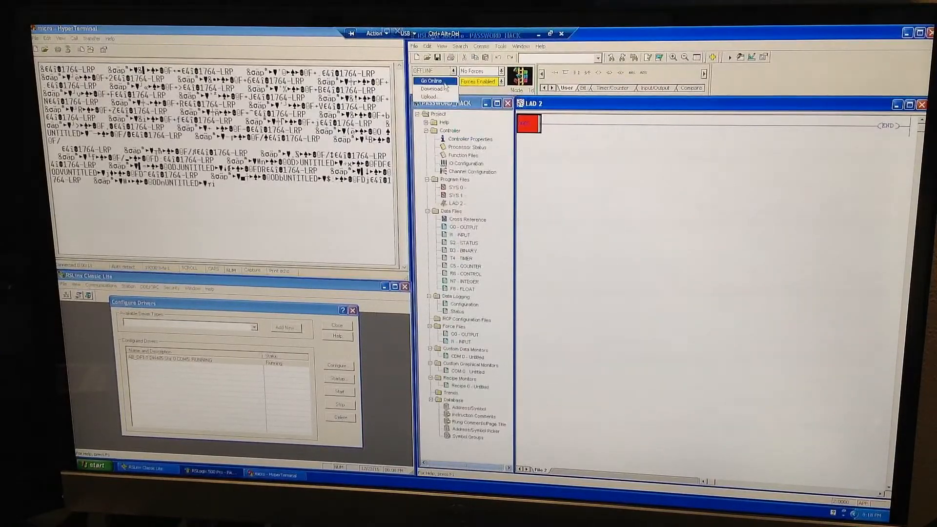
{"action": "left_click", "coordinate": [431, 80]}
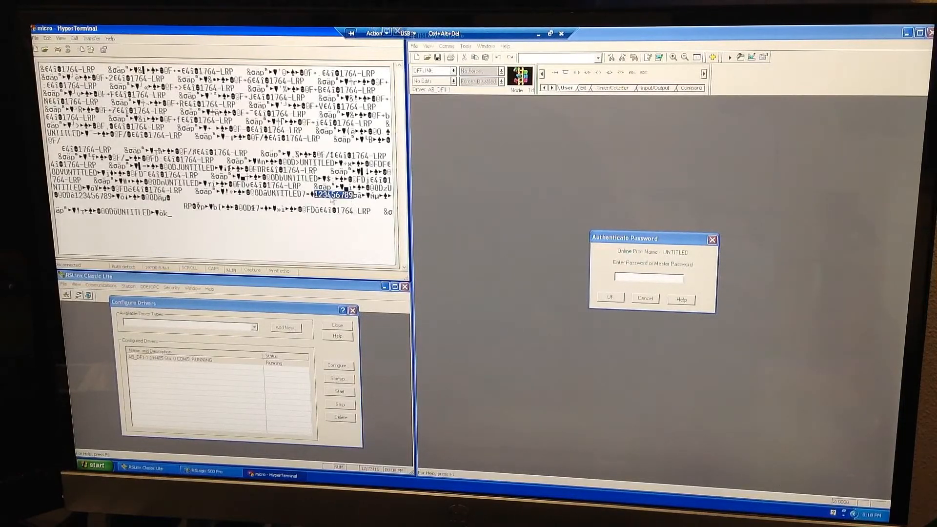
{"action": "mouse_move", "coordinate": [293, 230]}
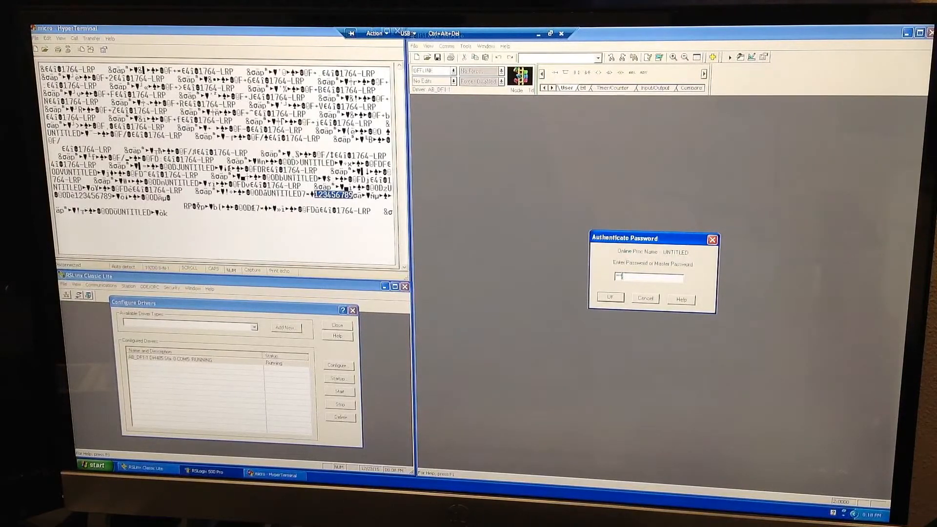
{"action": "left_click", "coordinate": [610, 297]}
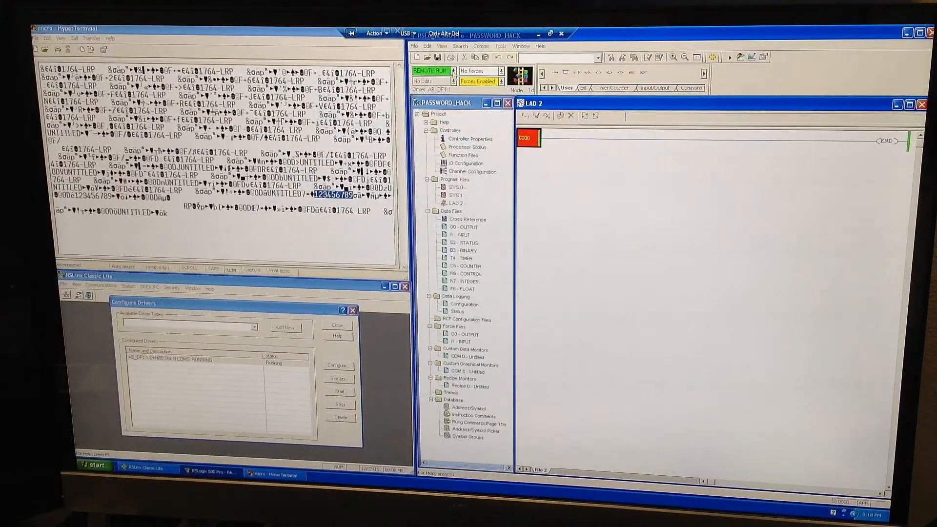
{"action": "left_click", "coordinate": [429, 70]}
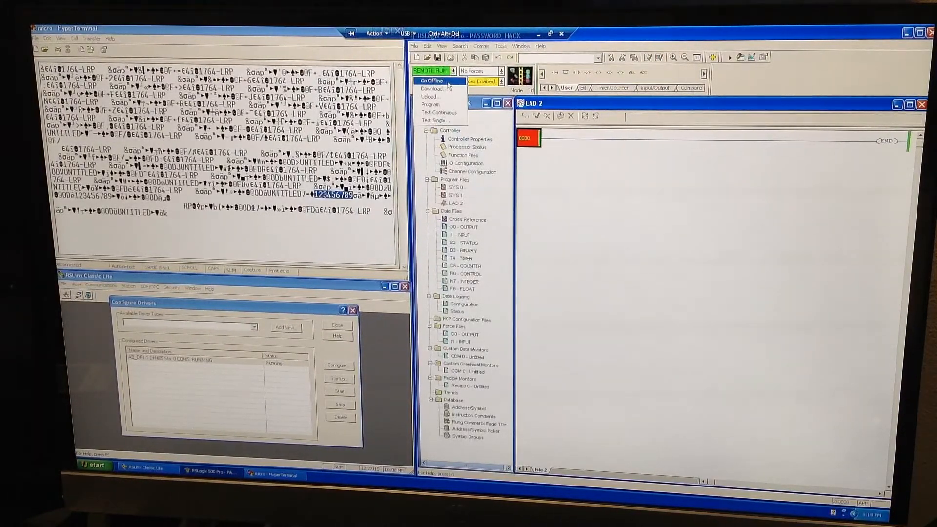
Step: Take the project offline with the password, then review the MicroLogix 1500 controller properties
{"action": "left_click", "coordinate": [432, 81]}
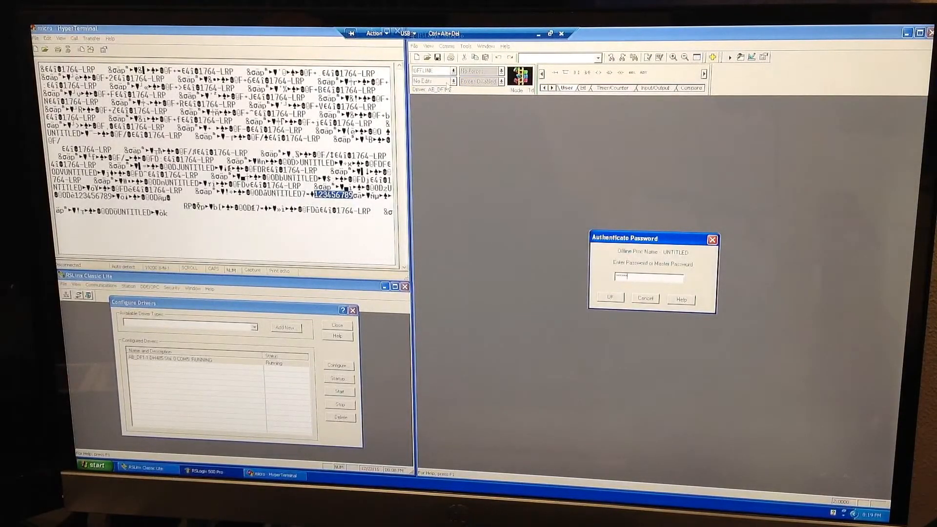
{"action": "left_click", "coordinate": [609, 298]}
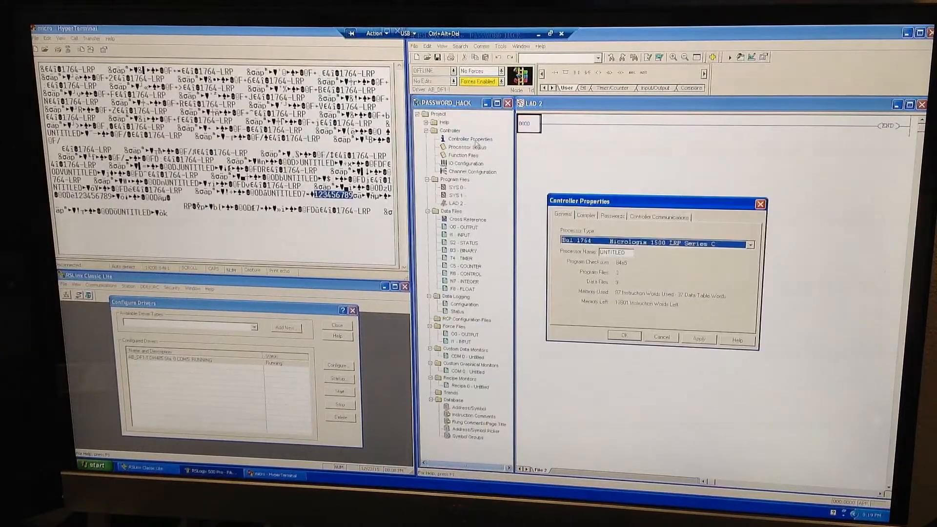
{"action": "left_click", "coordinate": [612, 216]}
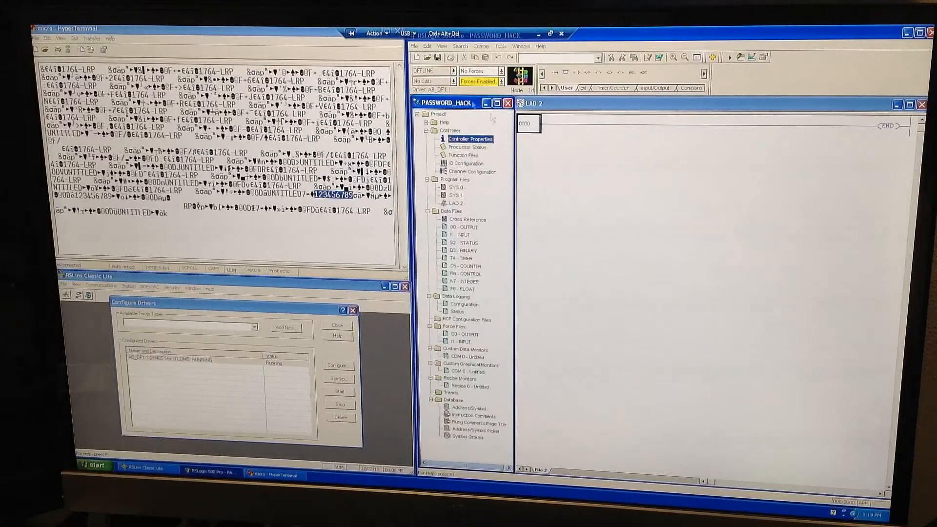
Step: Start the download, retry the rejected password, and accept switching to remote PROG mode
{"action": "left_click", "coordinate": [436, 70]}
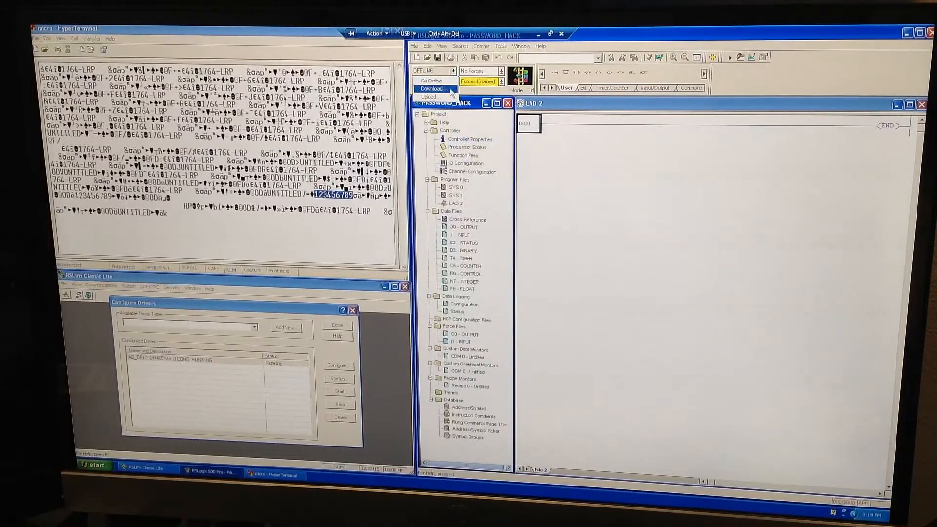
{"action": "left_click", "coordinate": [431, 88]}
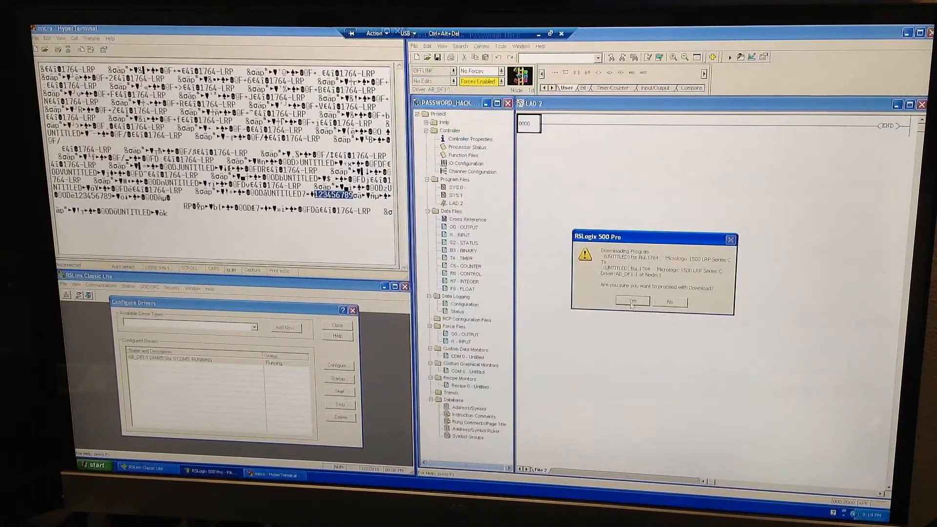
{"action": "left_click", "coordinate": [631, 302]}
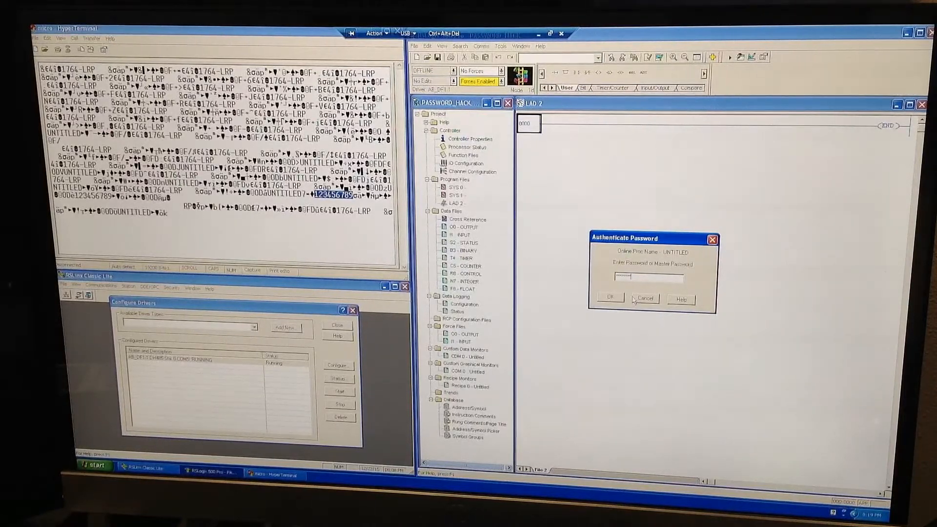
{"action": "left_click", "coordinate": [609, 298]}
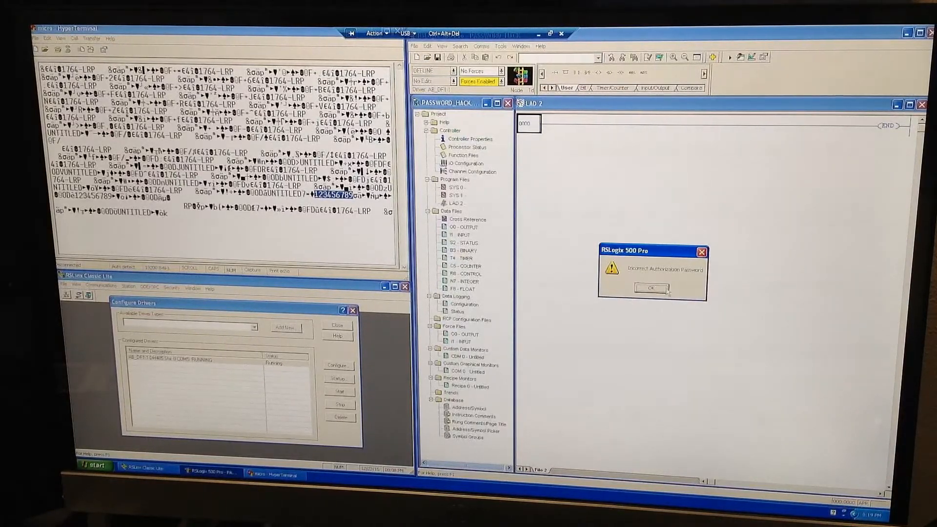
{"action": "left_click", "coordinate": [650, 288]}
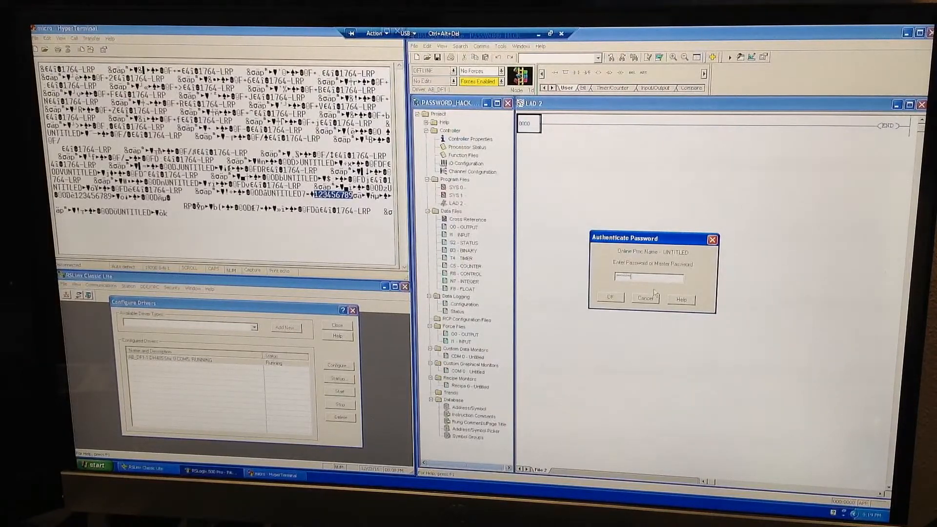
{"action": "left_click", "coordinate": [610, 297]}
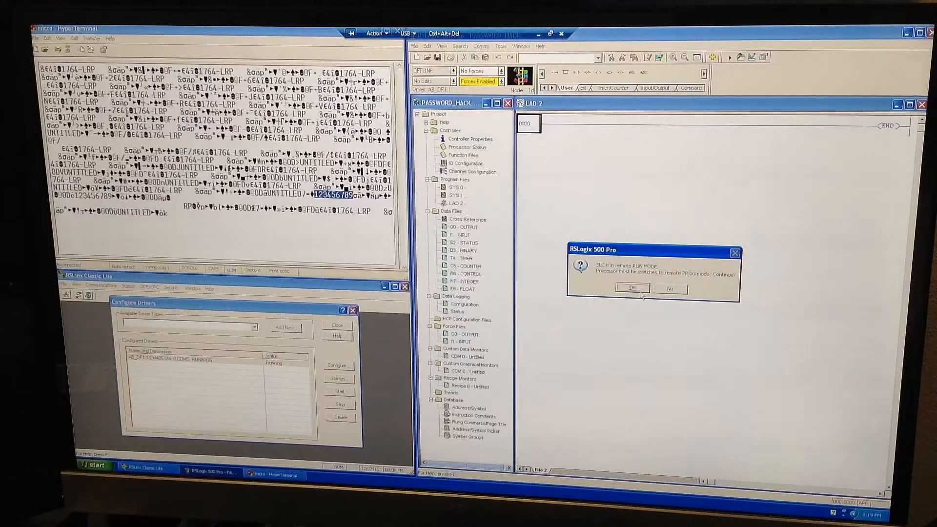
{"action": "left_click", "coordinate": [631, 288]}
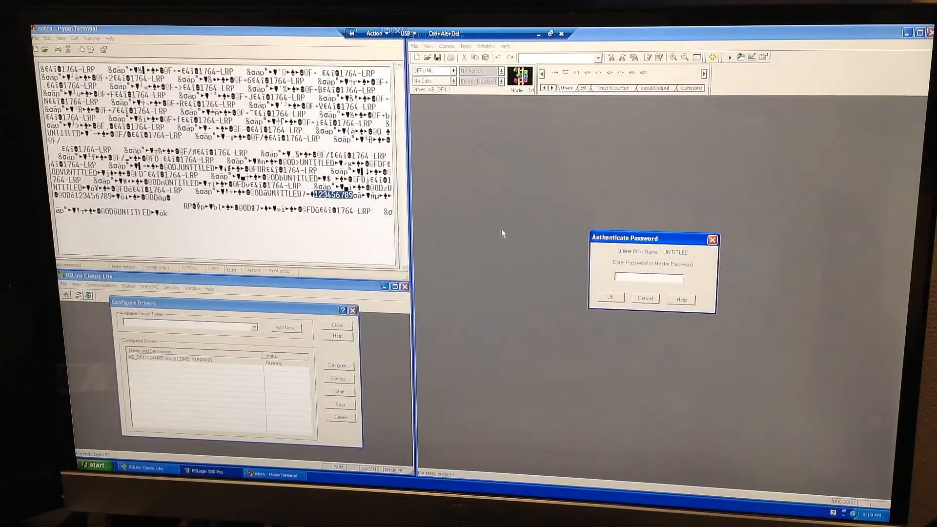
Step: Enter 'password' at the authentication prompt to finish the download
{"action": "type", "text": "password"}
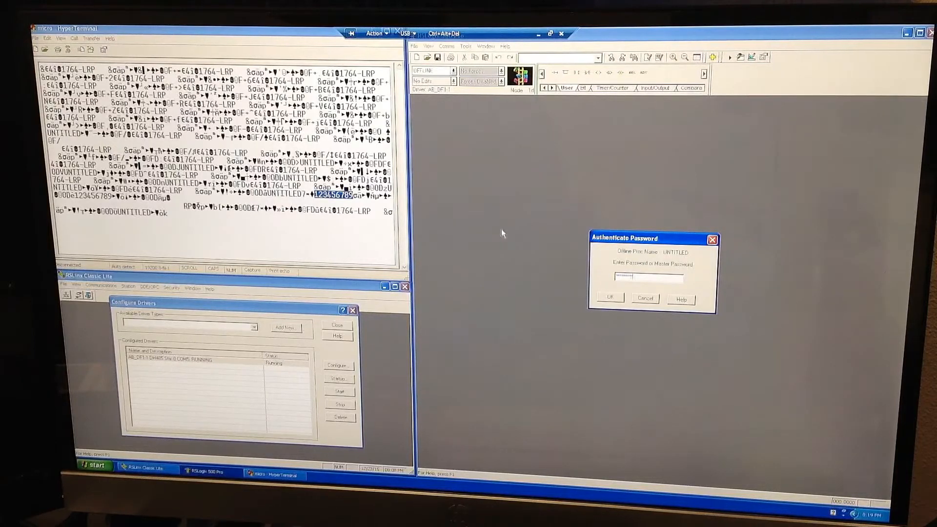
{"action": "left_click", "coordinate": [610, 298]}
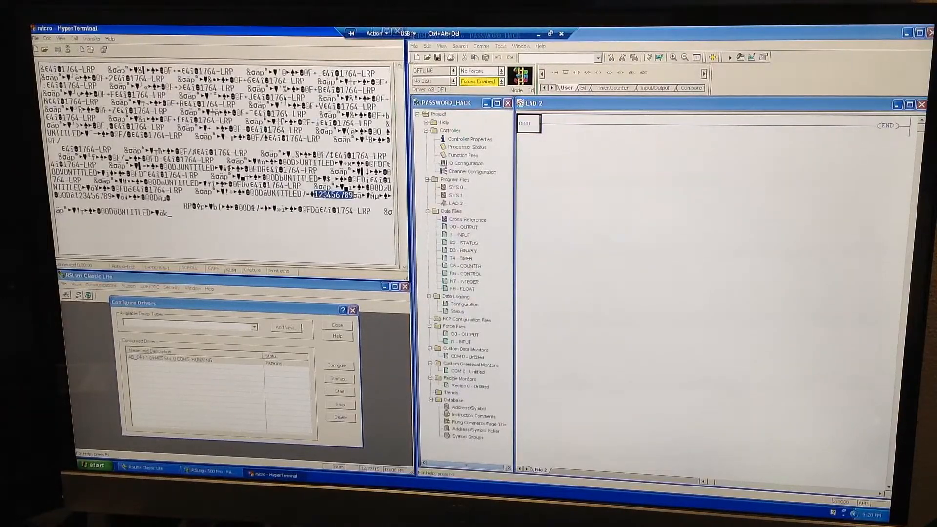
{"action": "left_click", "coordinate": [454, 70]}
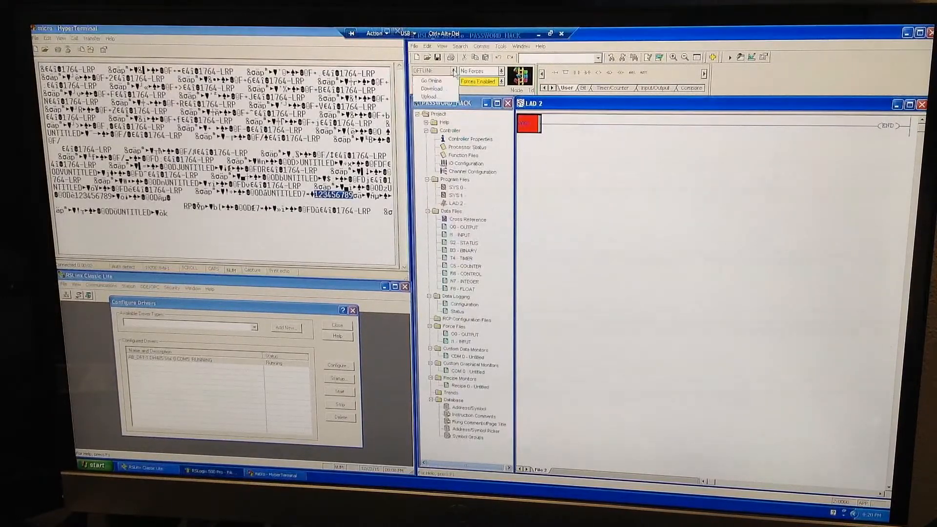